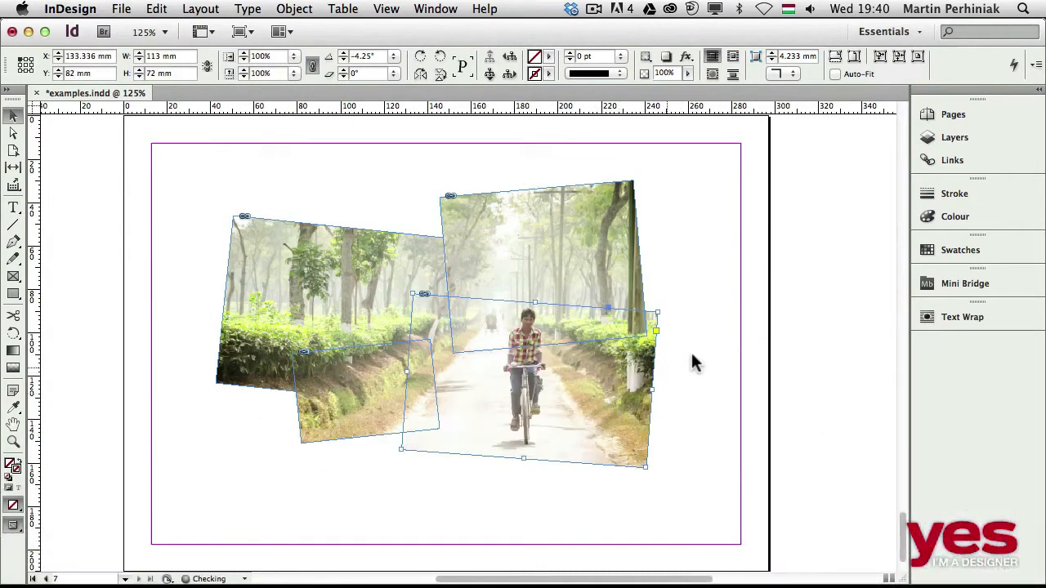
# - Apply a soft 75% opacity drop shadow to the tilted, overlapping photos
pyautogui.click(546, 72)
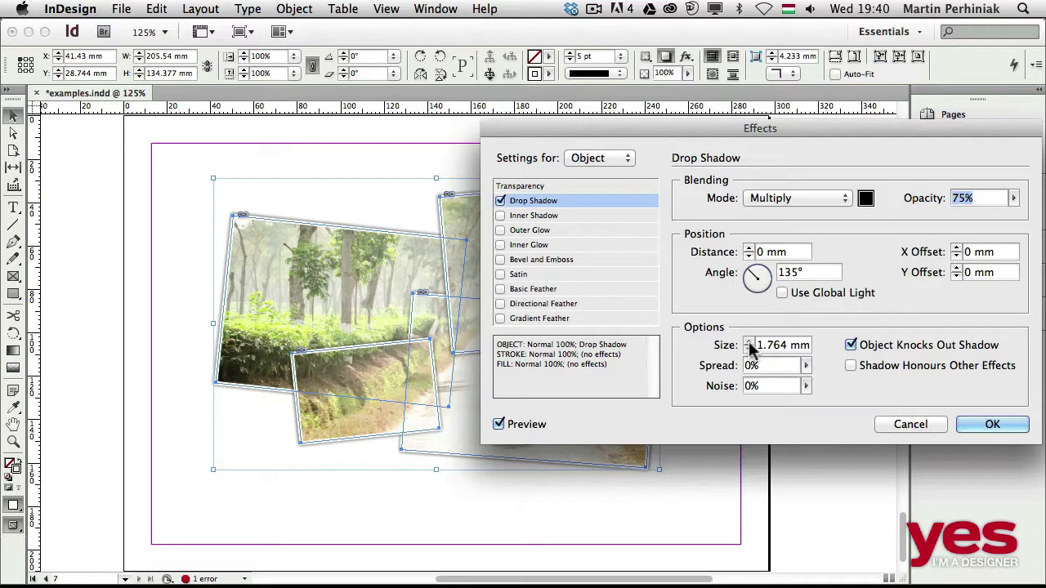
pyautogui.click(993, 425)
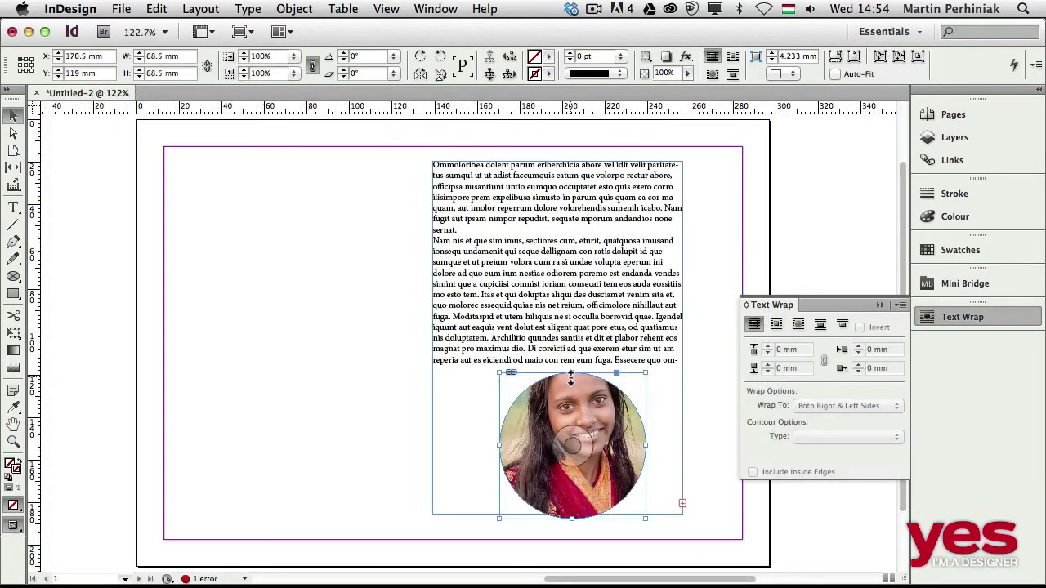
# - Wrap the column text around the circular portrait's object shape
pyautogui.click(798, 324)
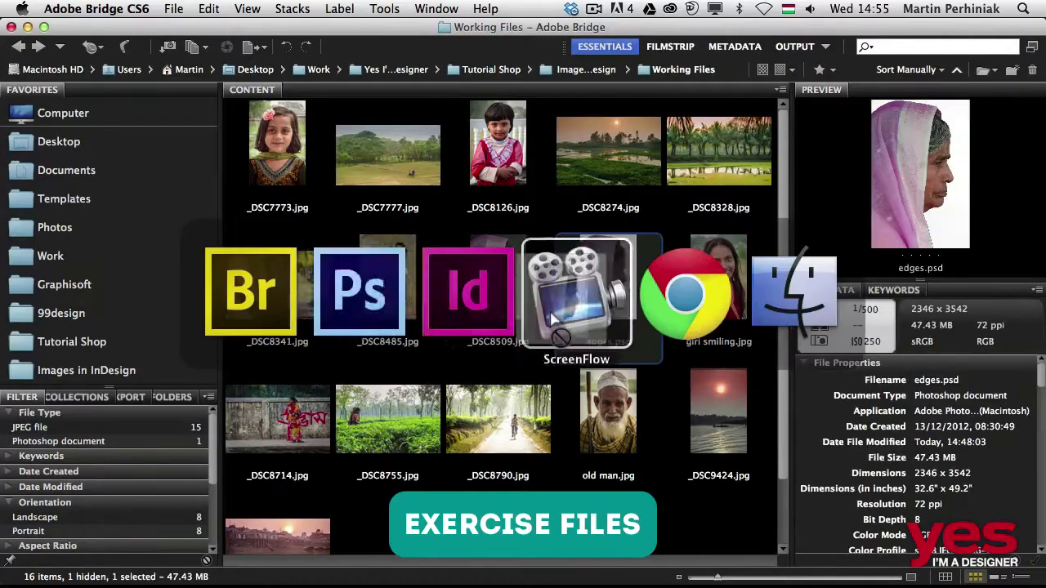
# - Locate edges.psd in the Working Files folder in Bridge
pyautogui.click(467, 287)
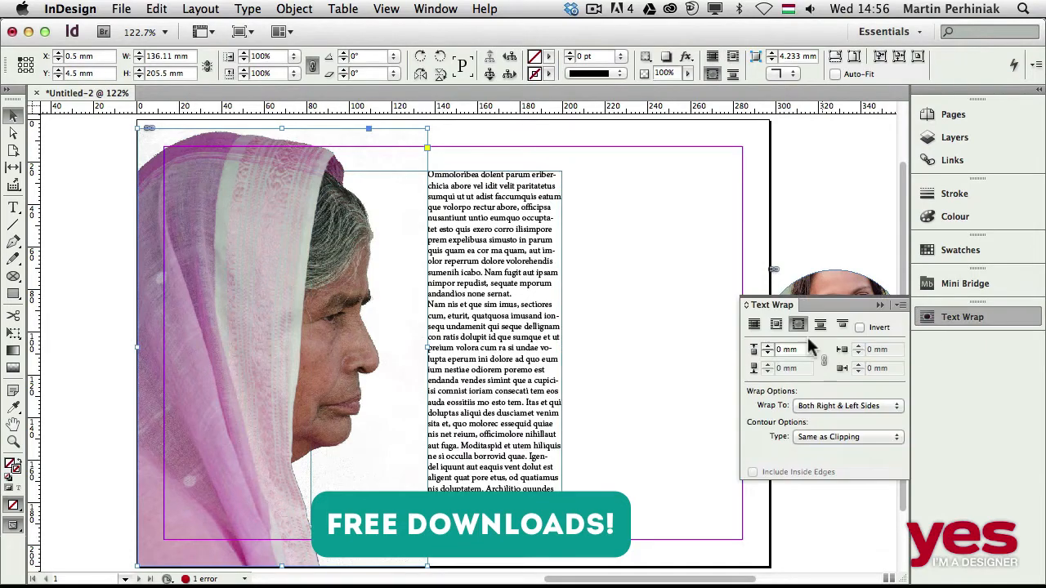
# - Set the text wrap contour type to Alpha Channel so text follows the woman's silhouette
pyautogui.click(847, 437)
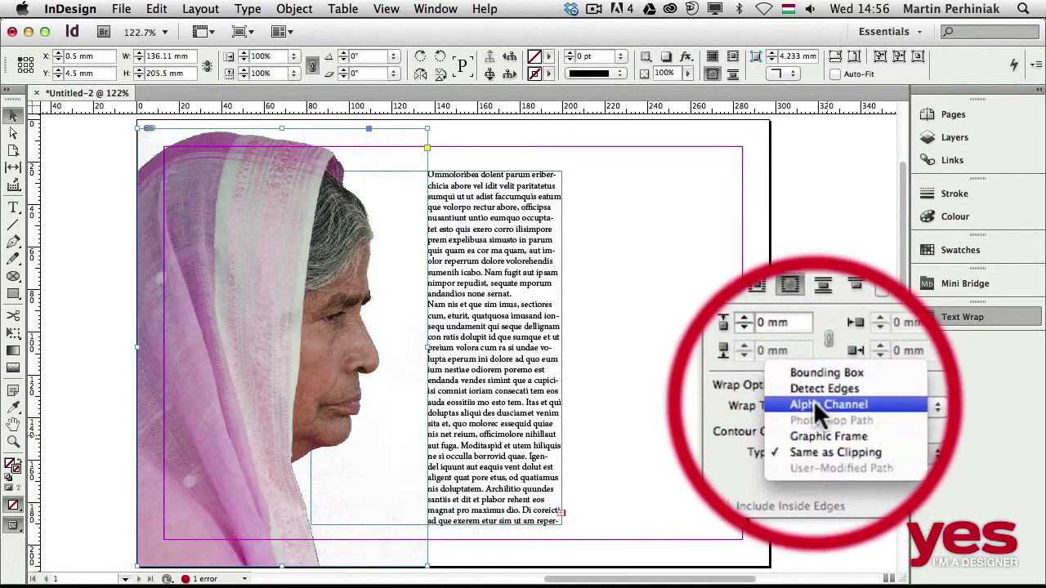
pyautogui.click(828, 405)
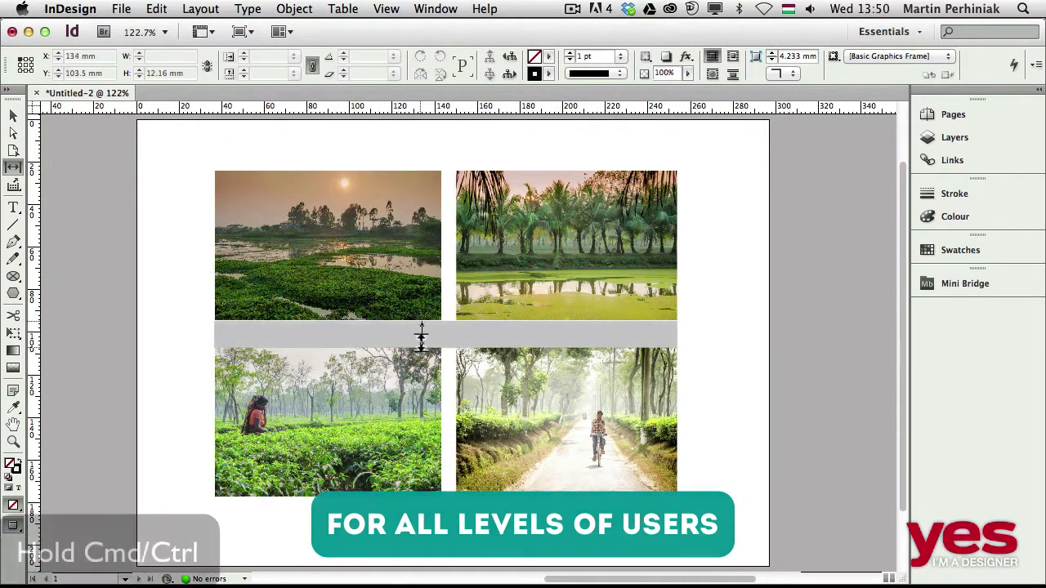
# - Widen the gap between the photo rows to about 54 mm with the Gap tool
pyautogui.moveTo(421, 335); pyautogui.dragTo(399, 389)
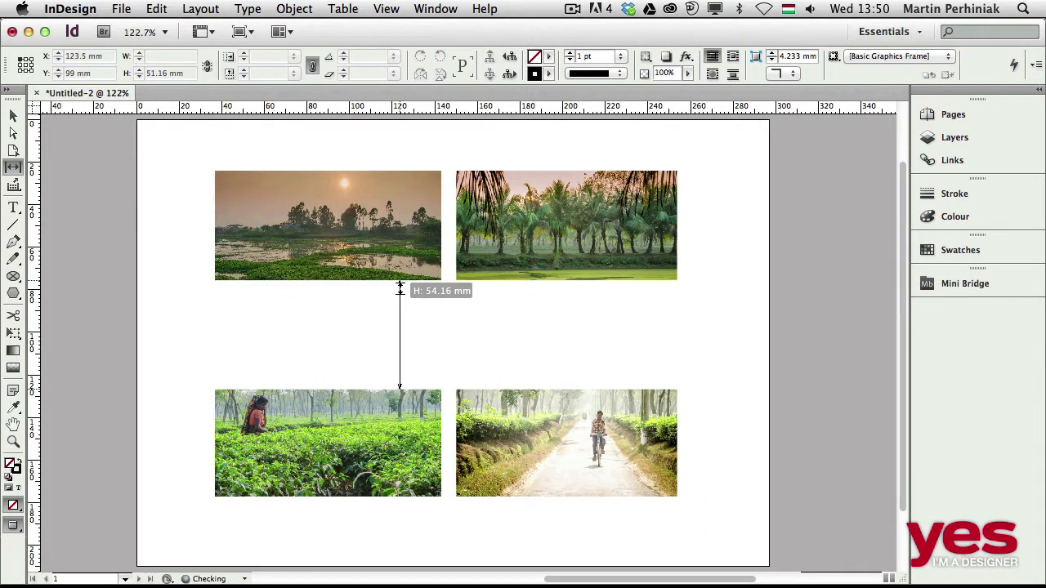